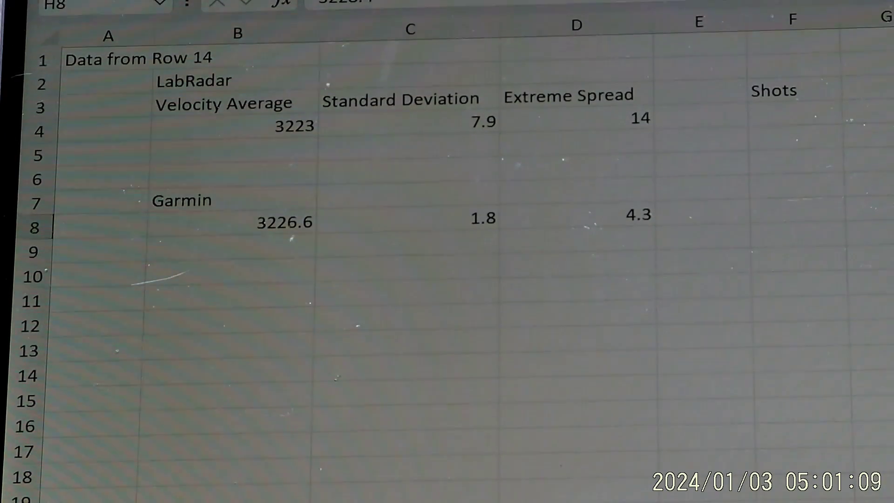
{"action": "key", "text": "down"}
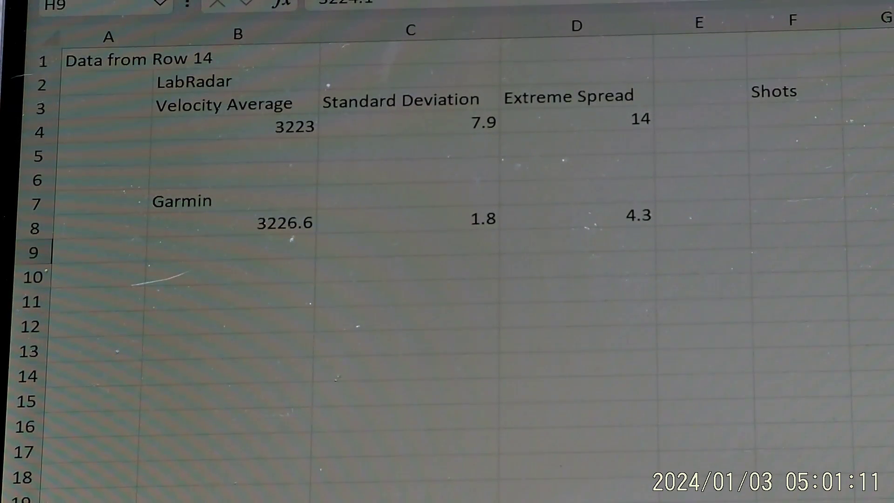